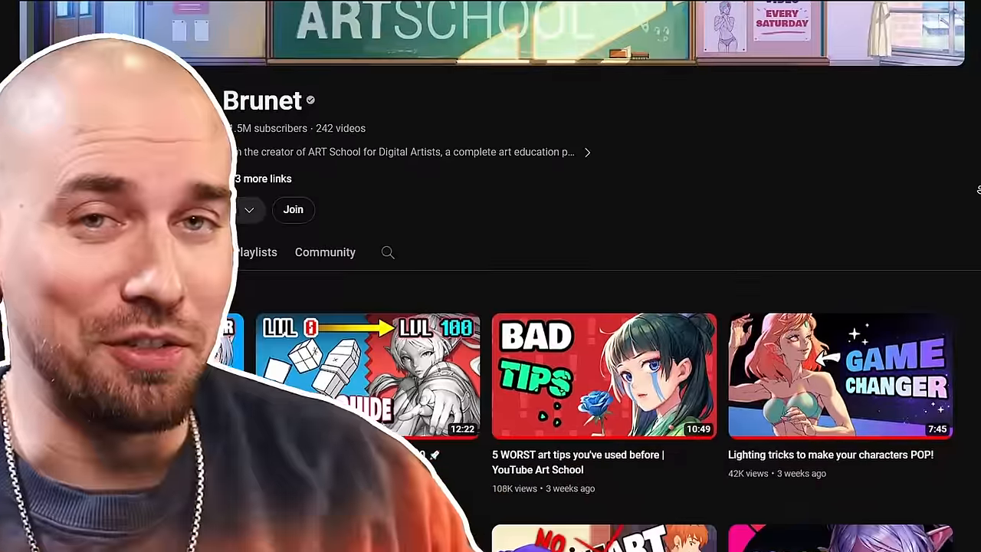
pyautogui.scroll(-3)
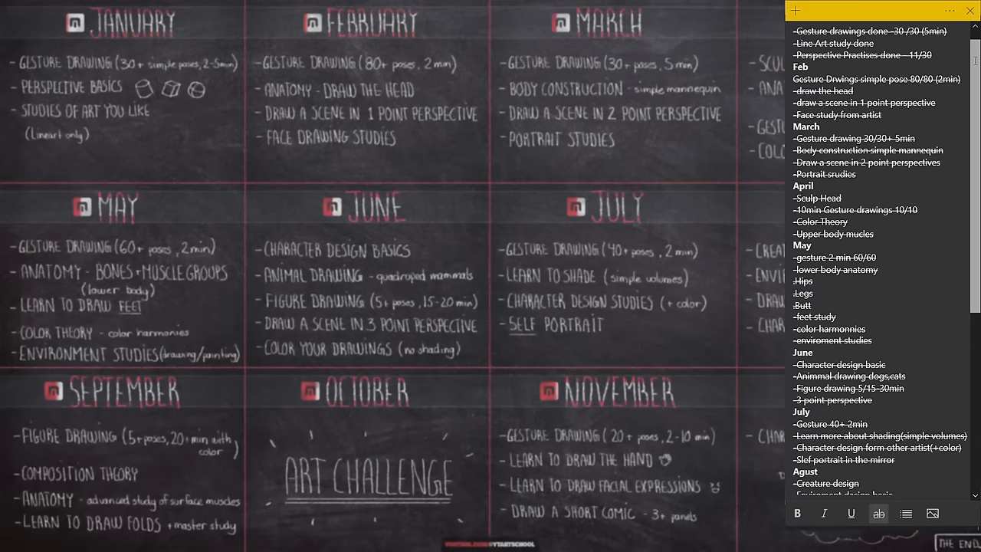
pyautogui.scroll(-3)
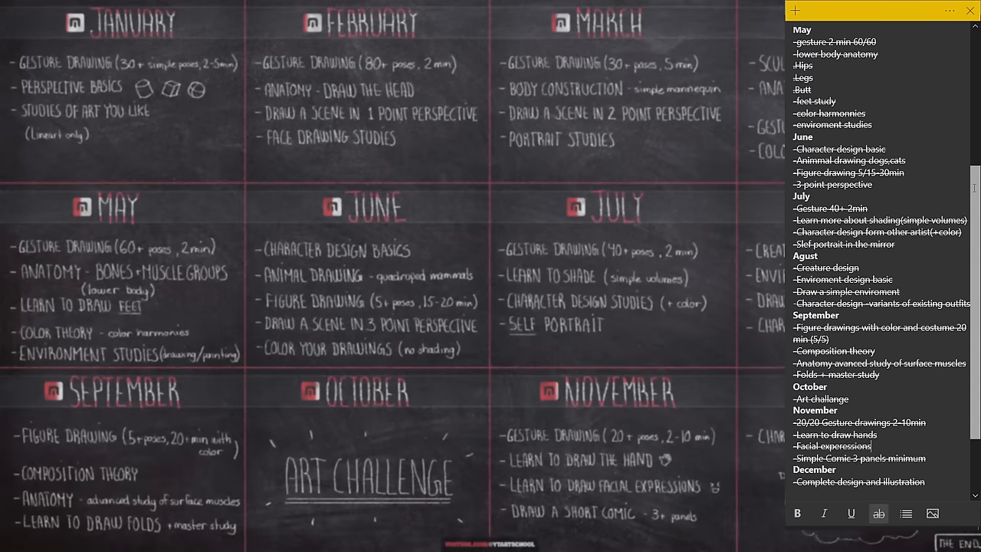
pyautogui.scroll(-3)
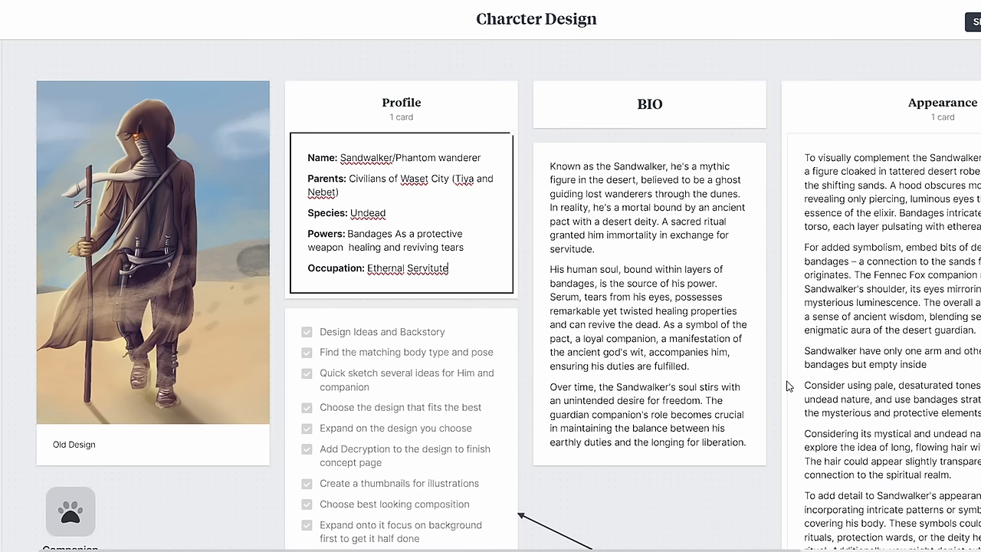
pyautogui.moveTo(828, 511)
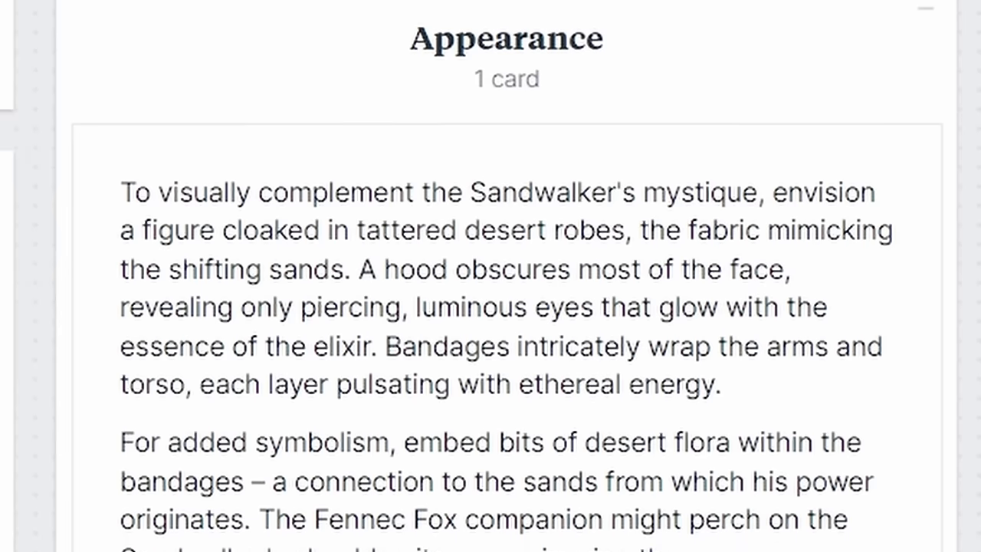
pyautogui.scroll(-3)
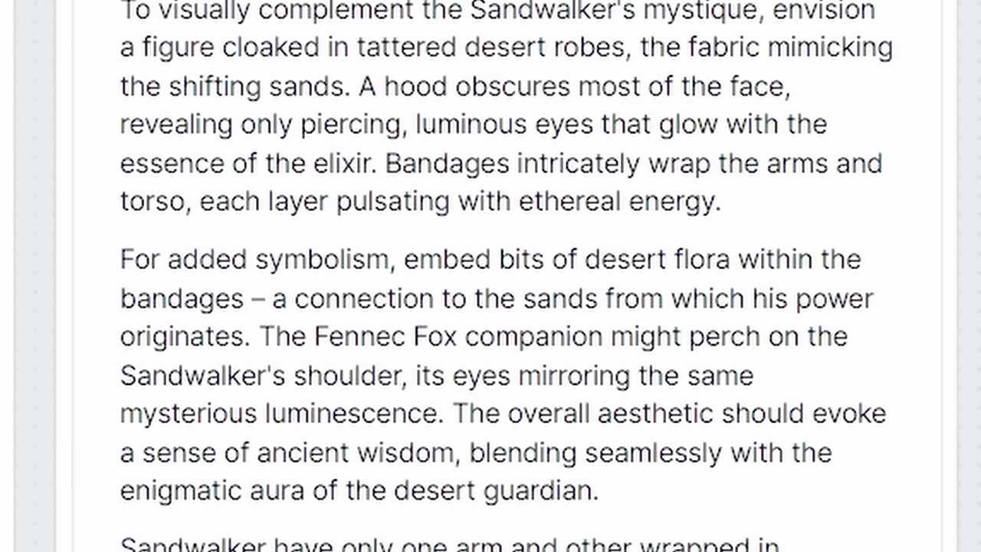
pyautogui.scroll(-3)
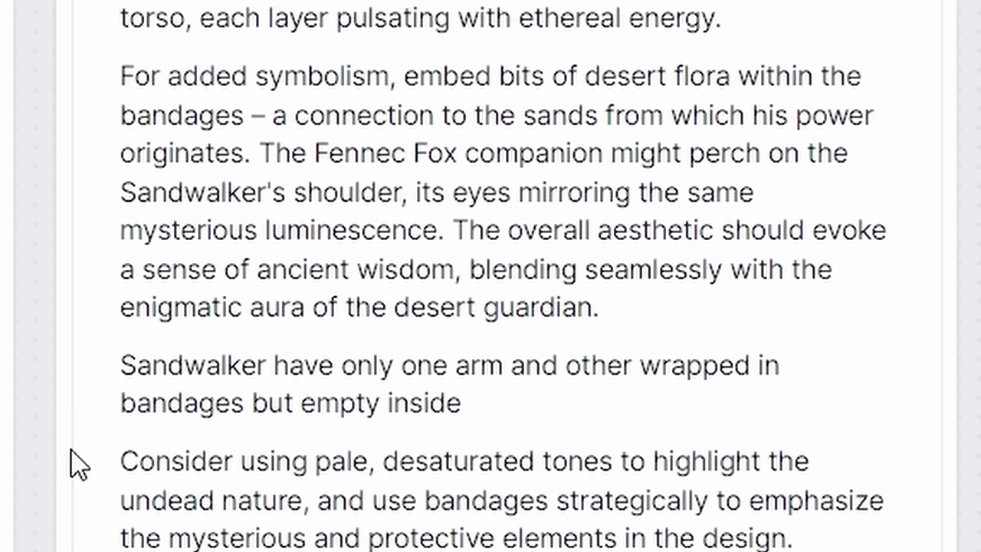
pyautogui.scroll(-3)
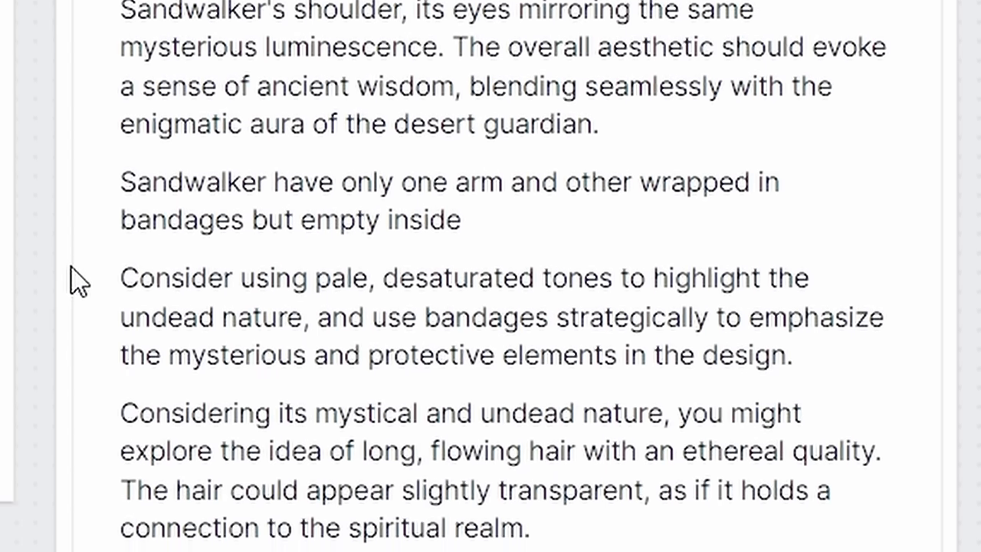
pyautogui.scroll(-3)
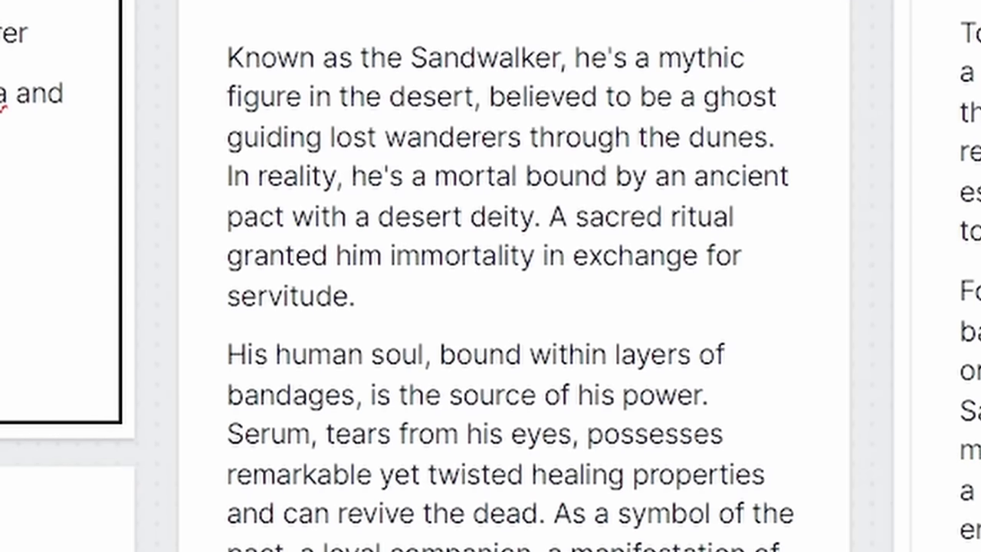
pyautogui.scroll(-3)
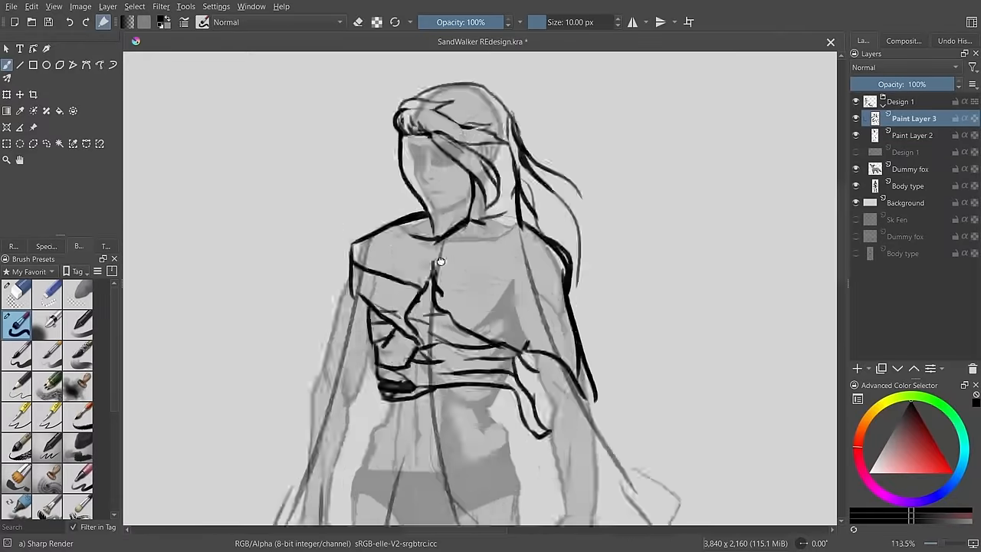
pyautogui.scroll(-3)
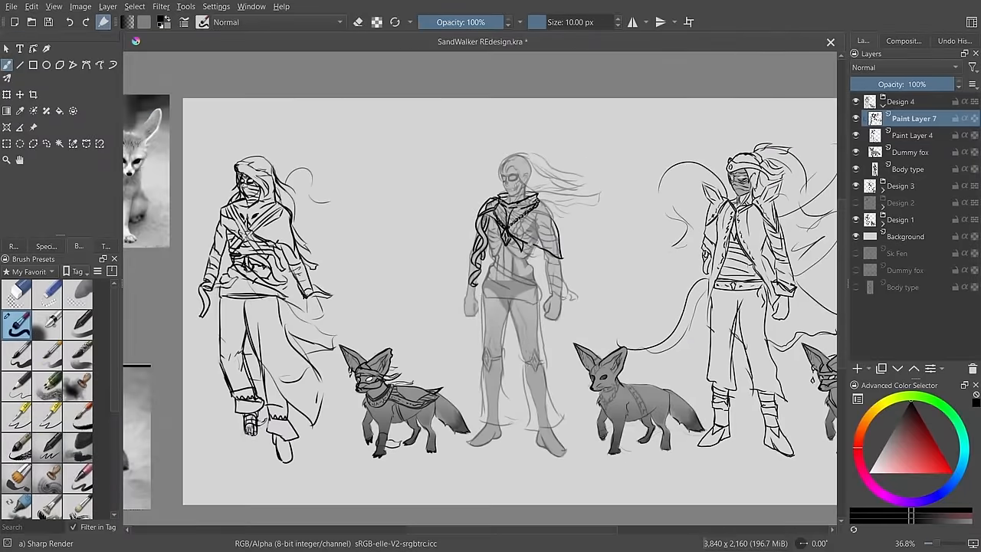
pyautogui.scroll(-3)
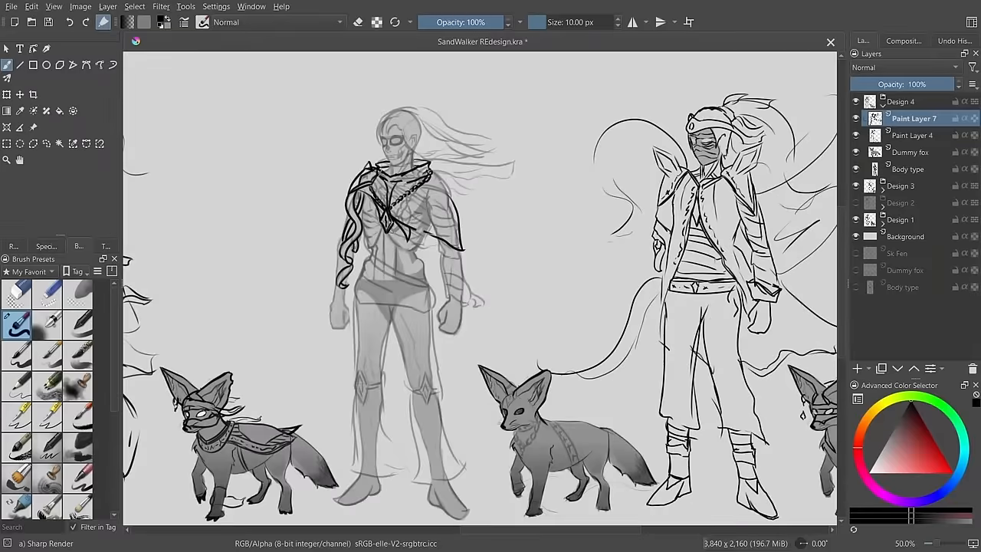
pyautogui.scroll(-3)
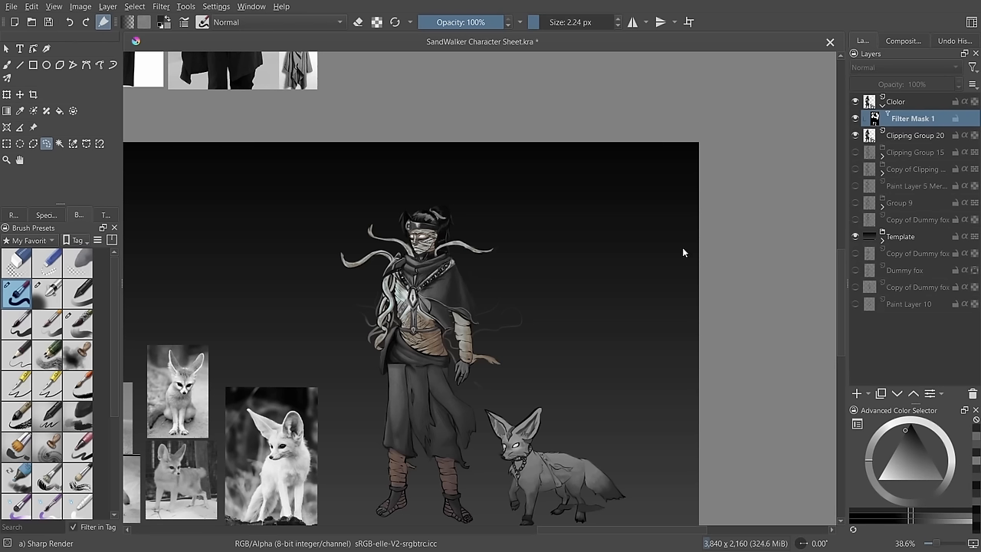
pyautogui.moveTo(722, 227)
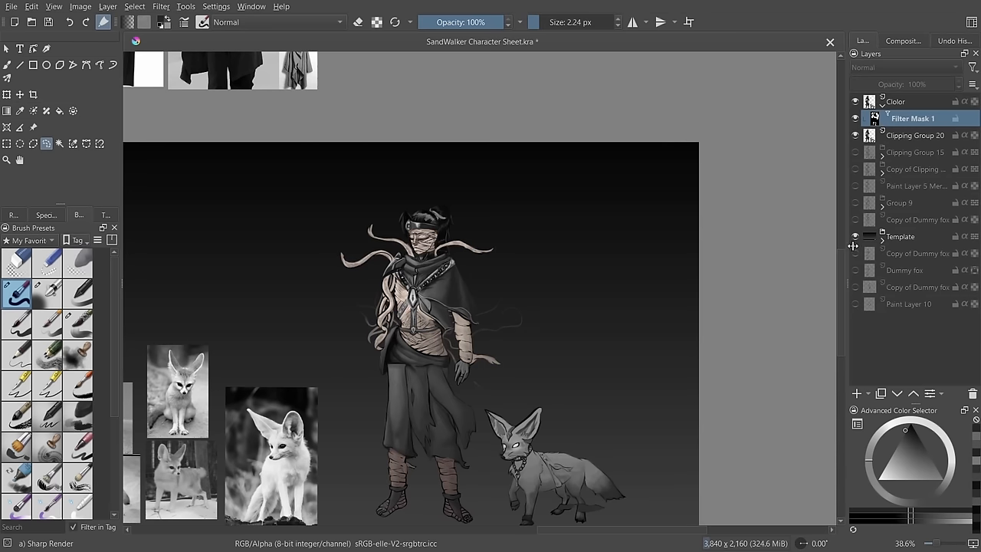
pyautogui.moveTo(765, 229)
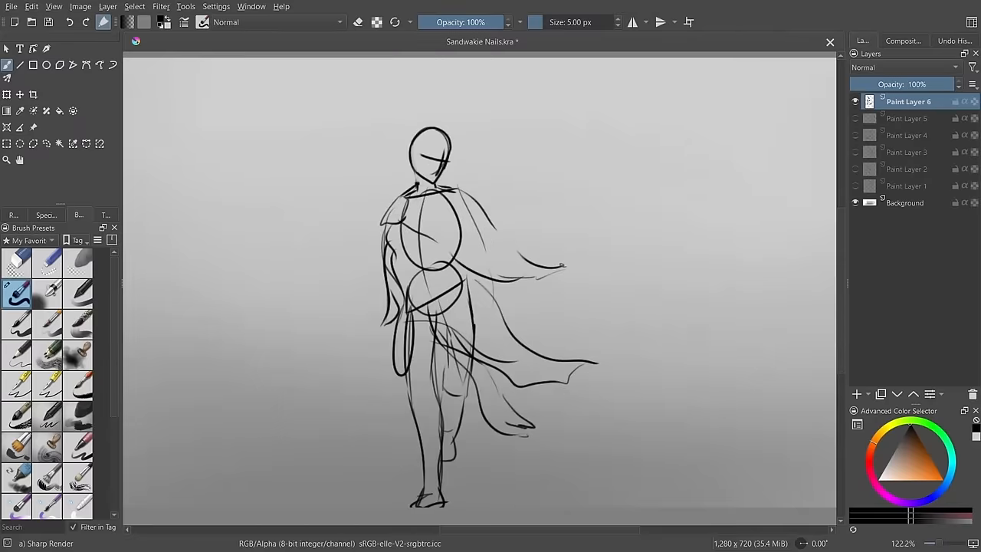
pyautogui.scroll(-3)
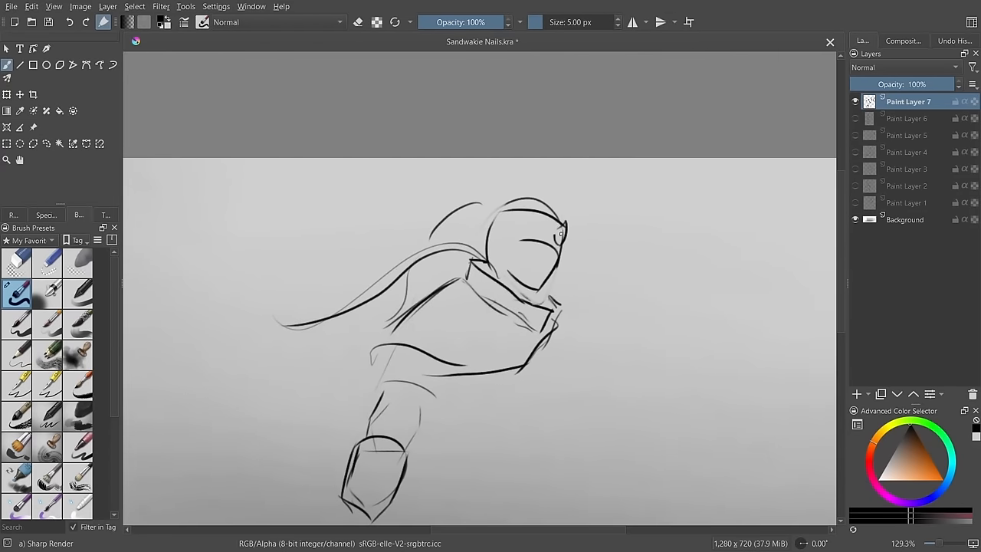
pyautogui.scroll(-3)
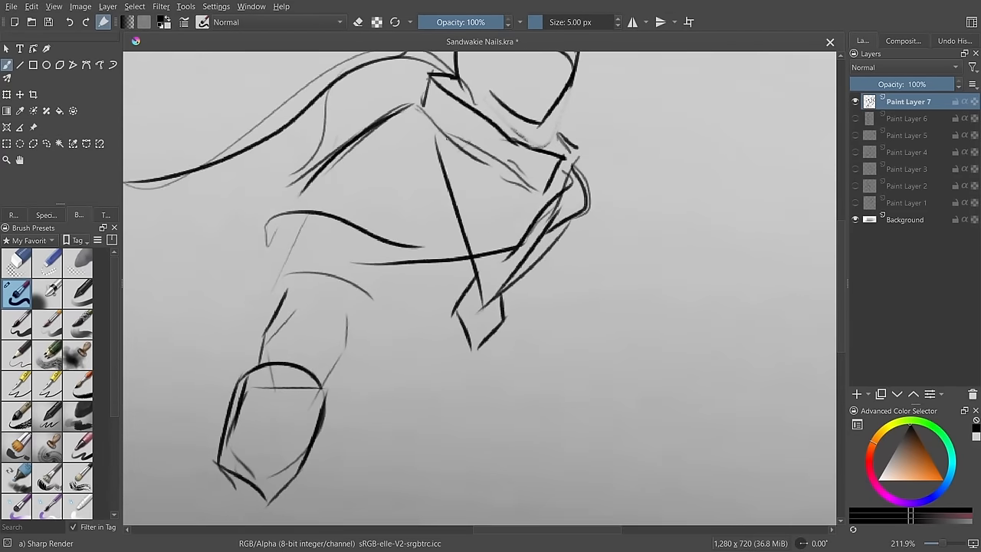